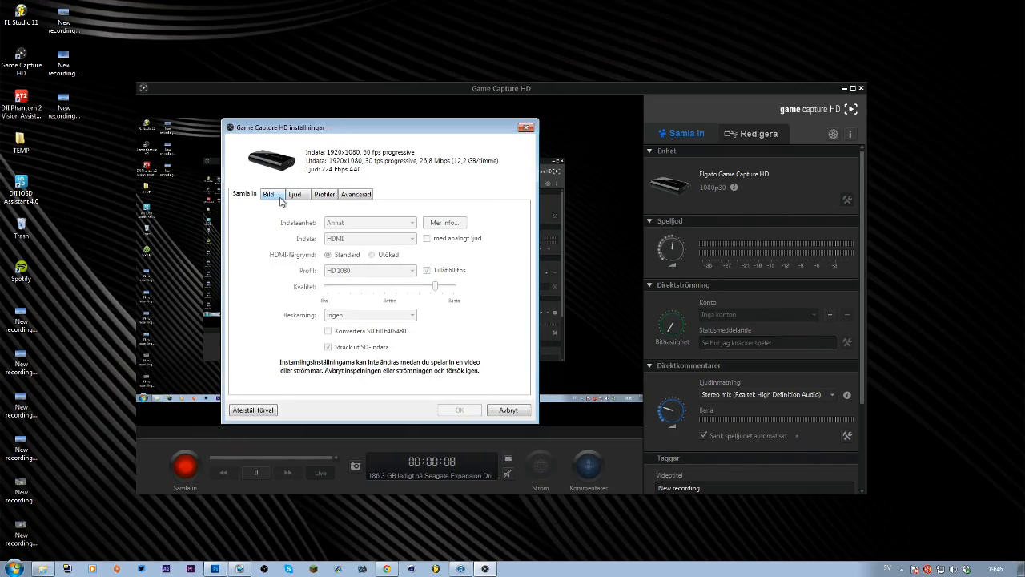
# Show the Bild picture adjustments with brightness, contrast, saturation and hue sliders.
pyautogui.click(244, 194)
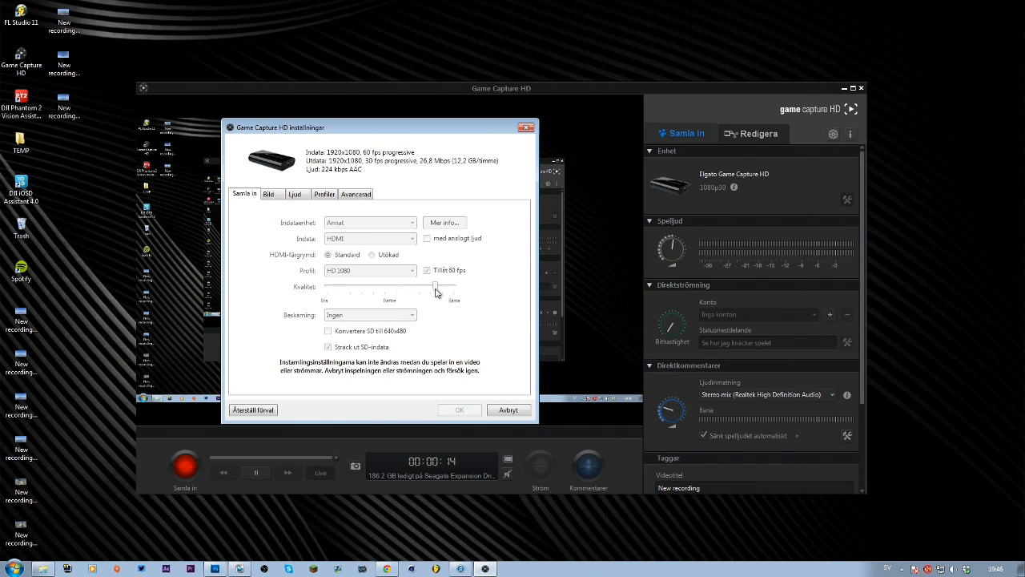
pyautogui.click(270, 194)
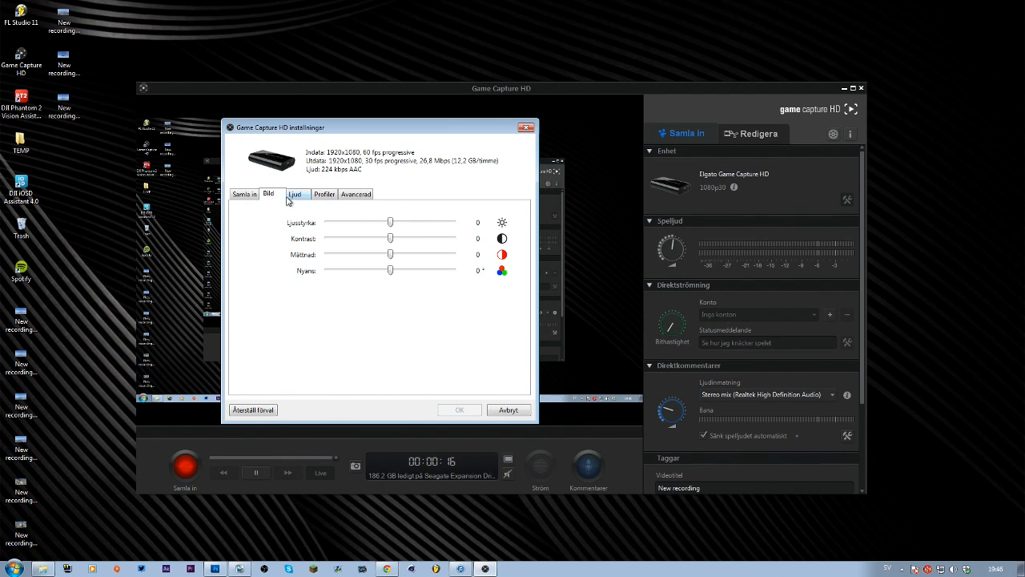
pyautogui.click(324, 194)
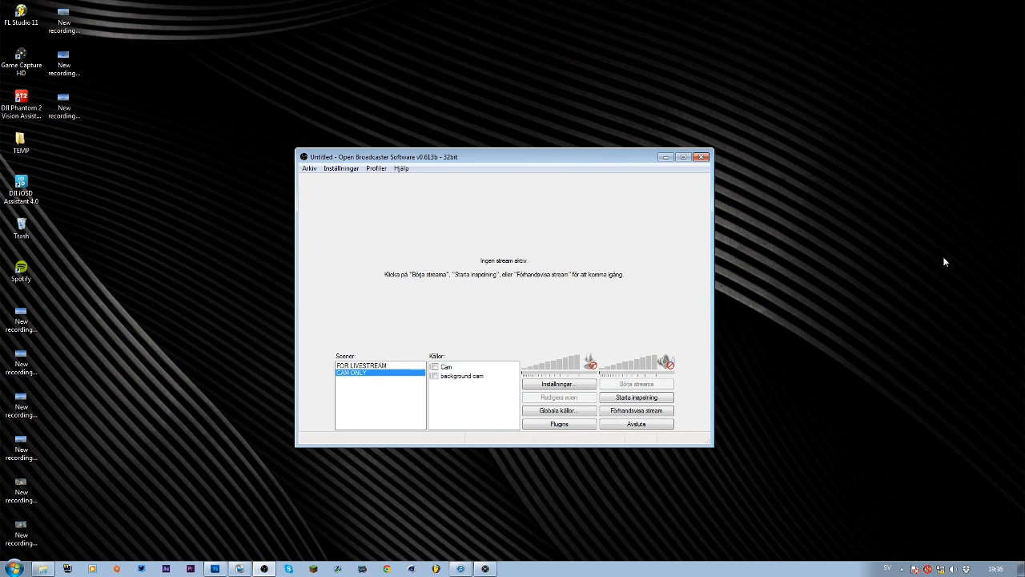
pyautogui.moveTo(692, 259)
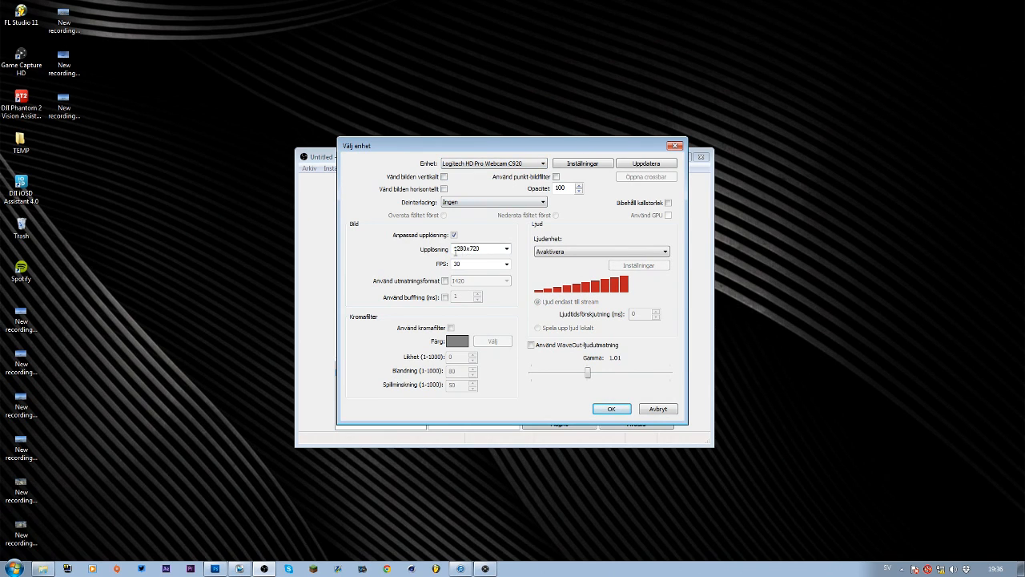
pyautogui.moveTo(381, 248)
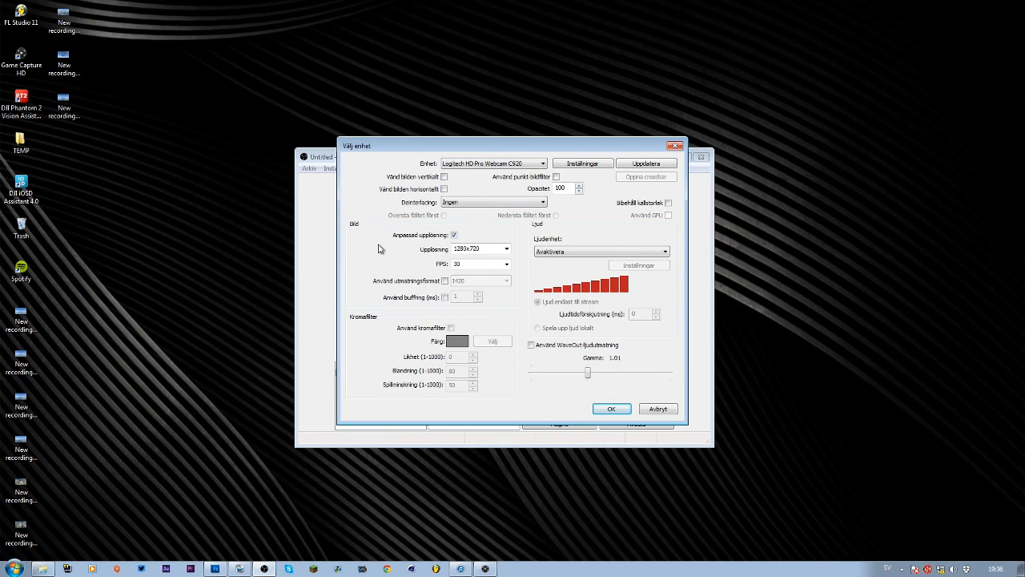
pyautogui.click(612, 409)
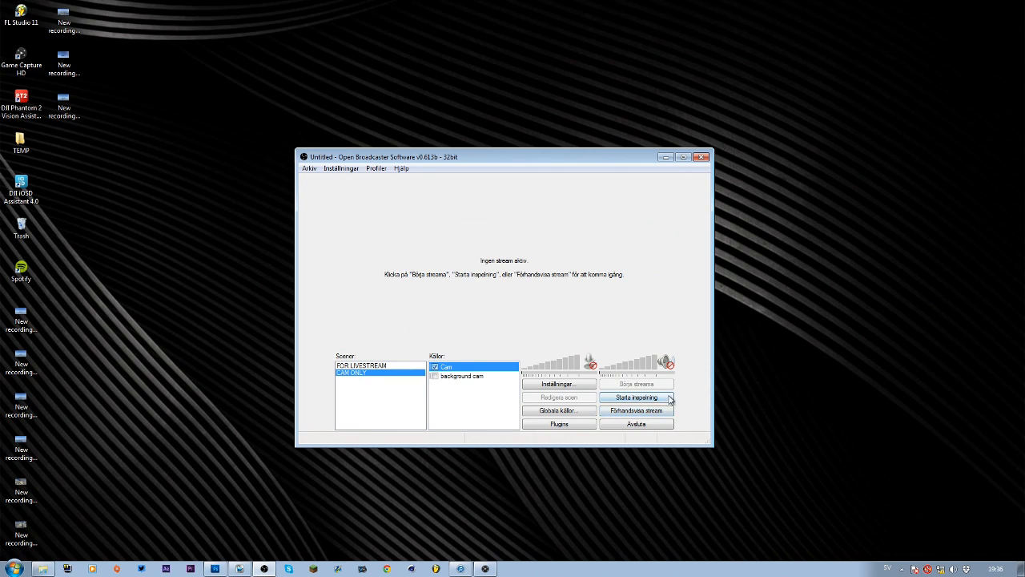
pyautogui.moveTo(665, 414)
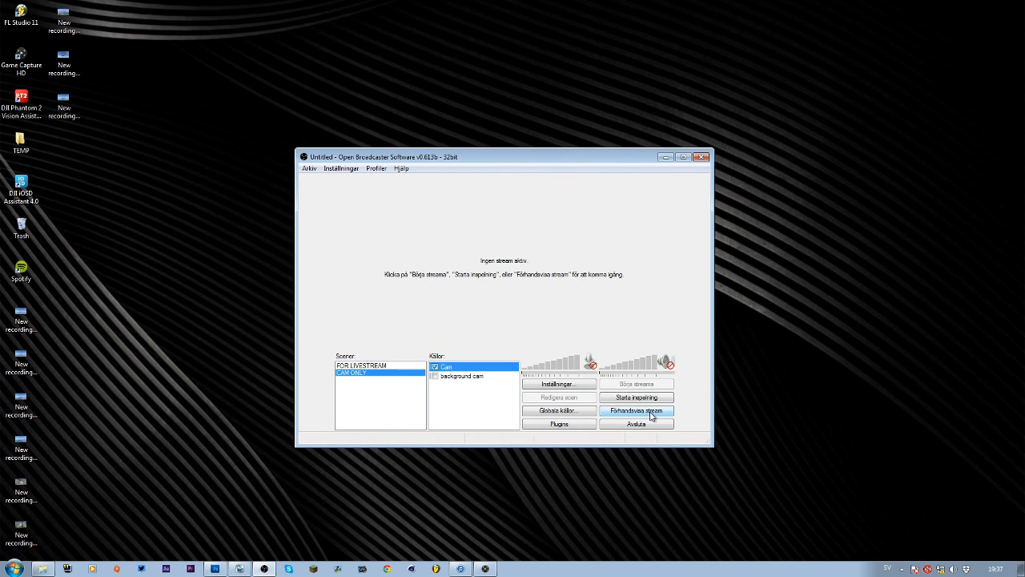
pyautogui.click(635, 410)
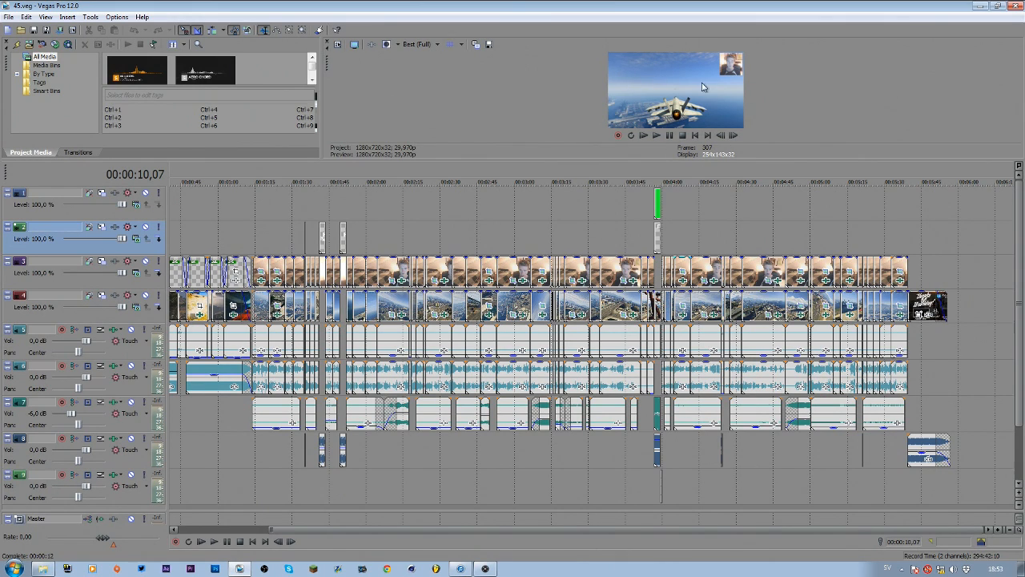
pyautogui.moveTo(573, 294)
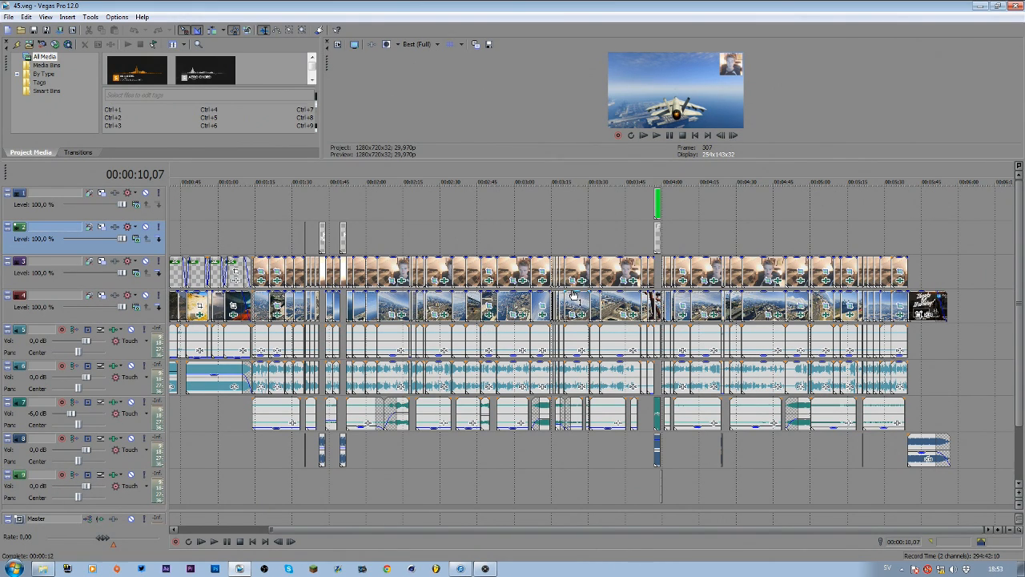
pyautogui.moveTo(472, 125)
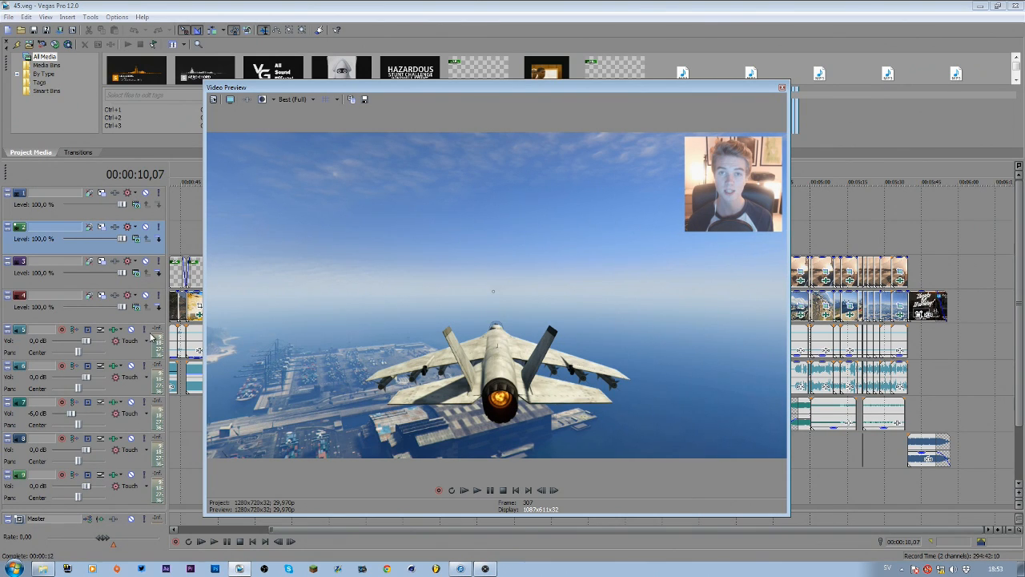
pyautogui.moveTo(198, 88)
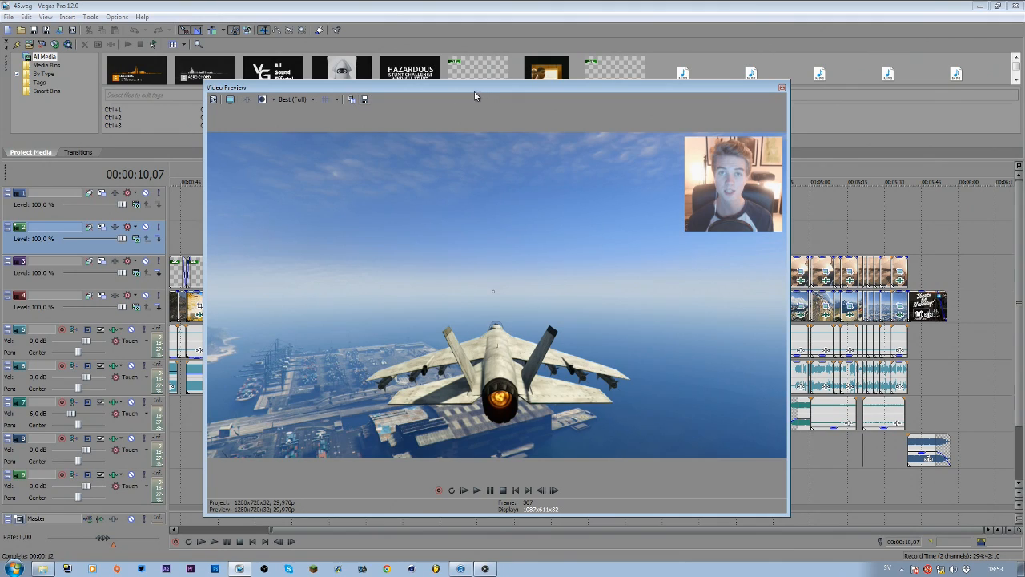
# Reposition the undocked, enlarged Video Preview showing the jet footage with webcam overlay.
pyautogui.moveTo(476, 95); pyautogui.dragTo(435, 99)
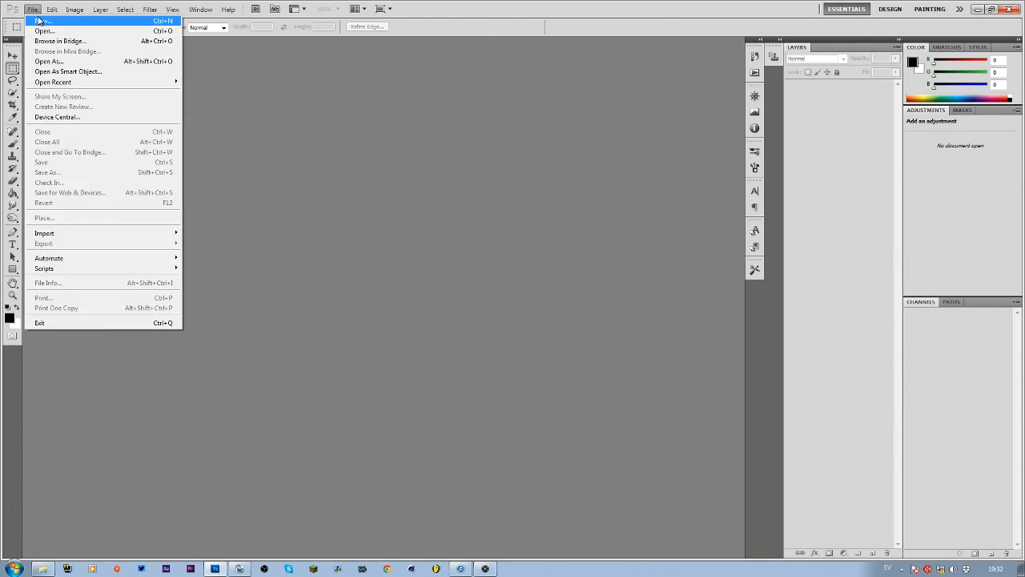
# Create a new blank document and dismiss the New Layer prompt before loading the thumbnail PSD.
pyautogui.click(43, 21)
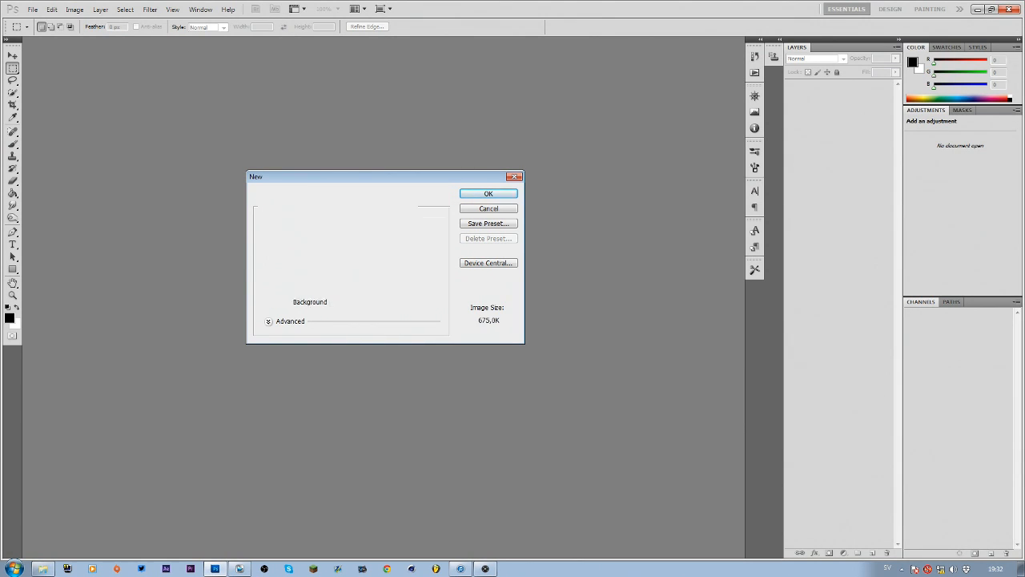
pyautogui.click(488, 192)
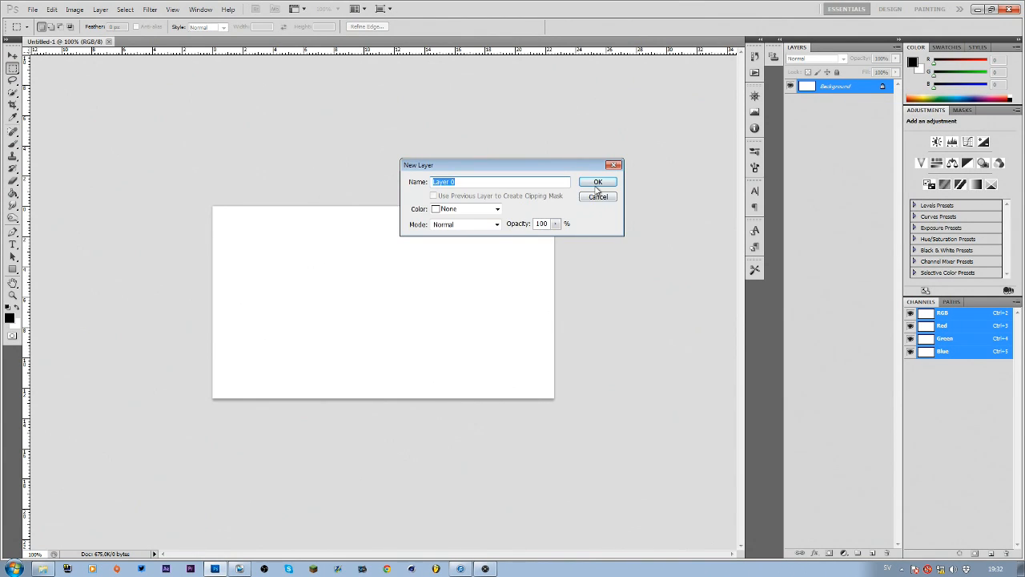
pyautogui.click(598, 181)
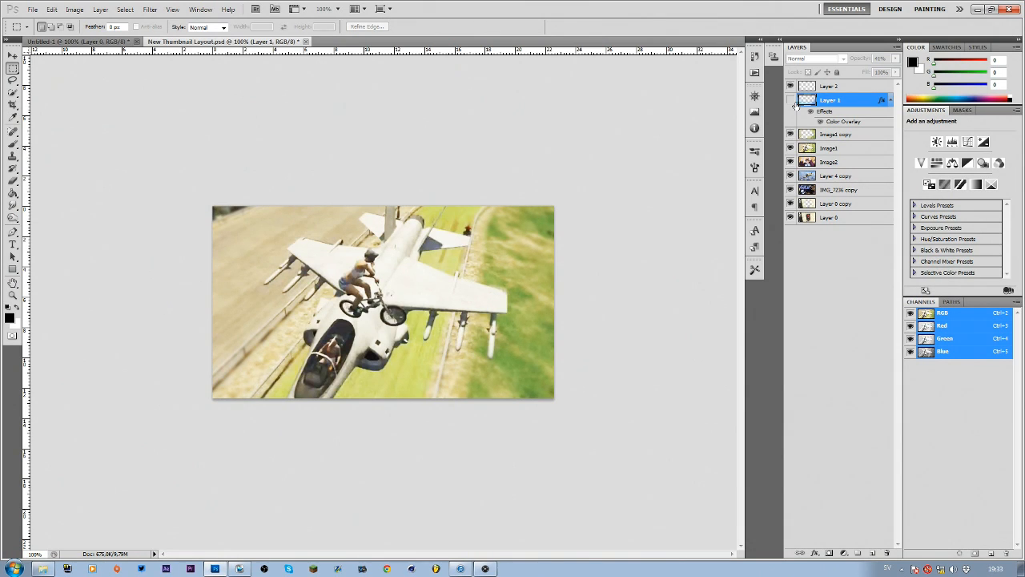
# Blend Layer 1 in Lighten mode and zoom the thumbnail view to 10%.
pyautogui.click(811, 57)
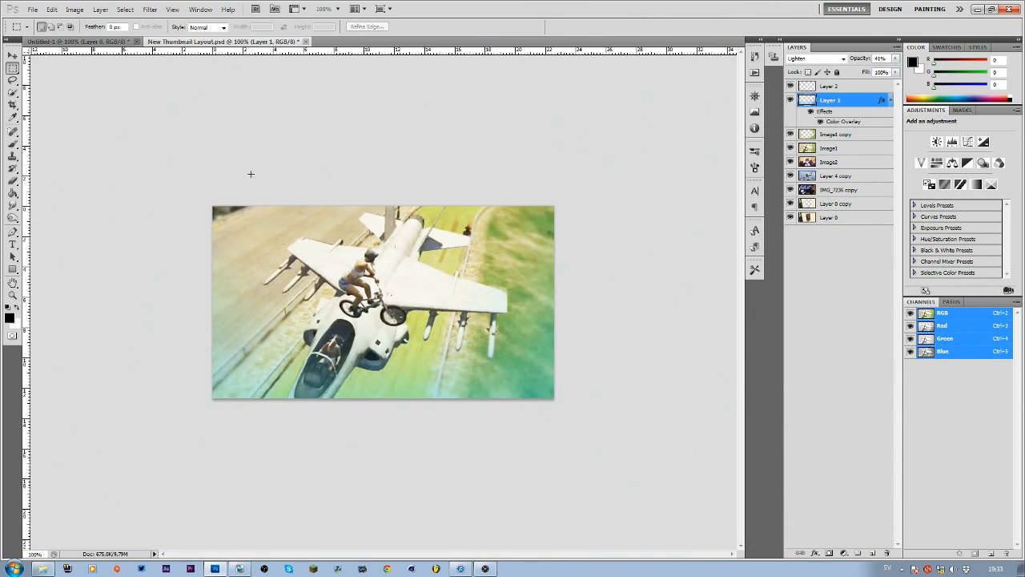
pyautogui.moveTo(199, 159)
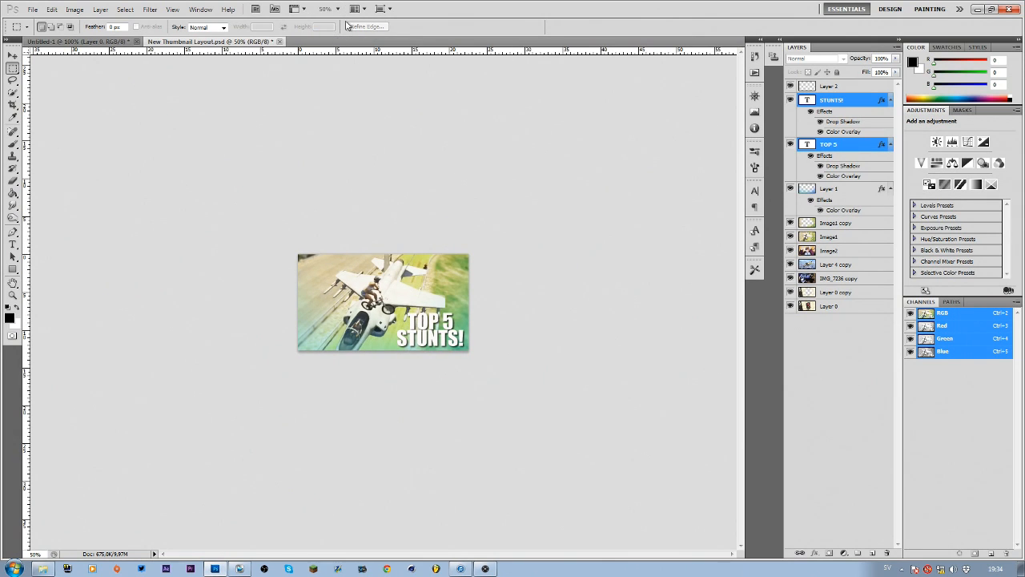
pyautogui.click(325, 10)
pyautogui.write('25')
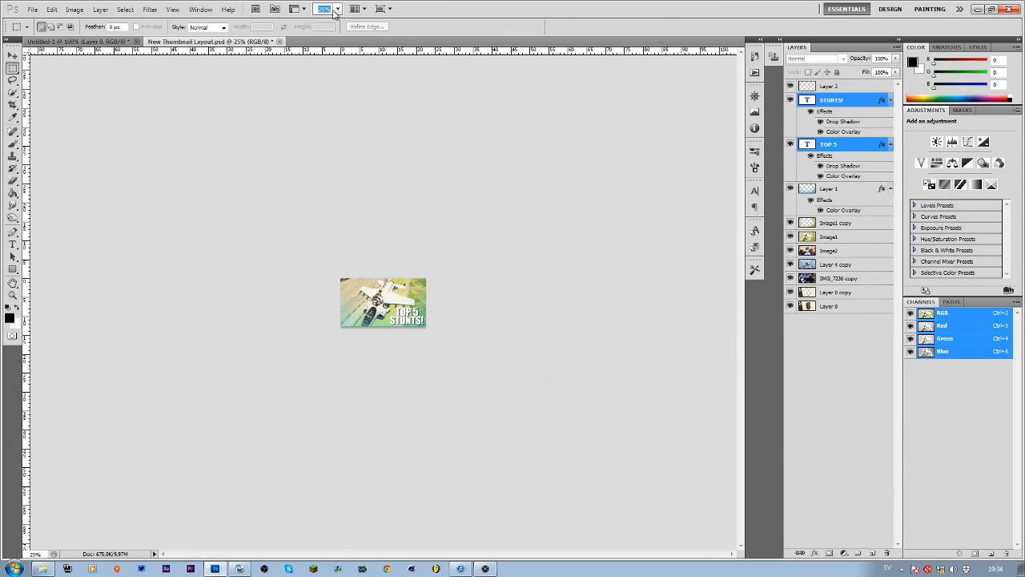
pyautogui.write('10%')
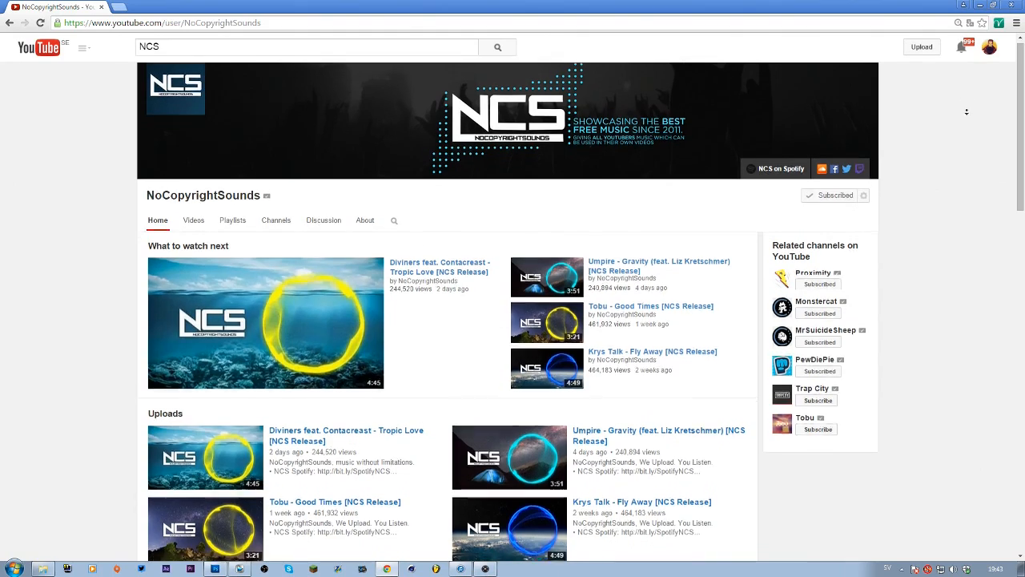
# Browse down the NoCopyrightSounds channel and list its uploaded NCS Release videos.
pyautogui.scroll(-3)
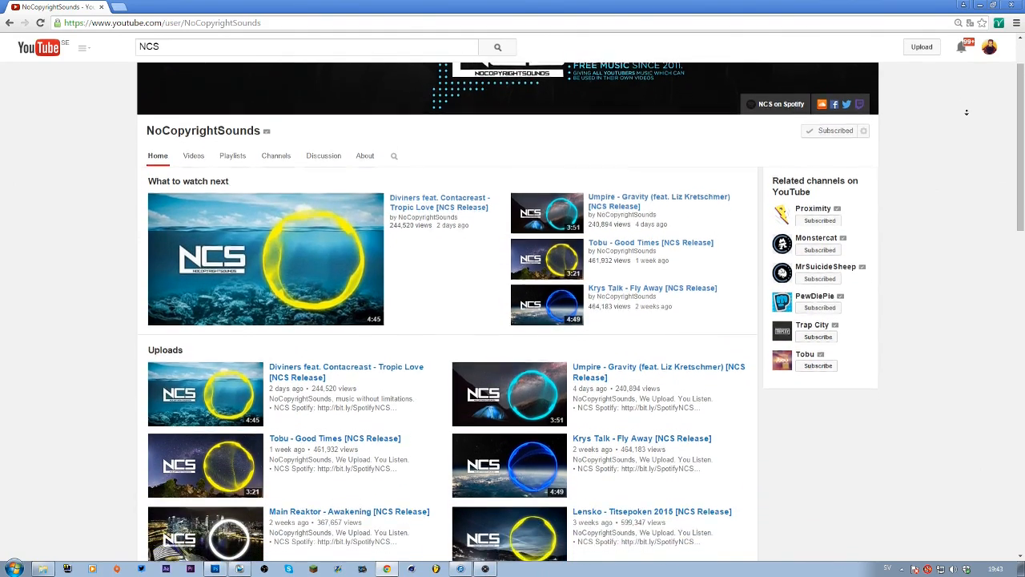
pyautogui.scroll(-3)
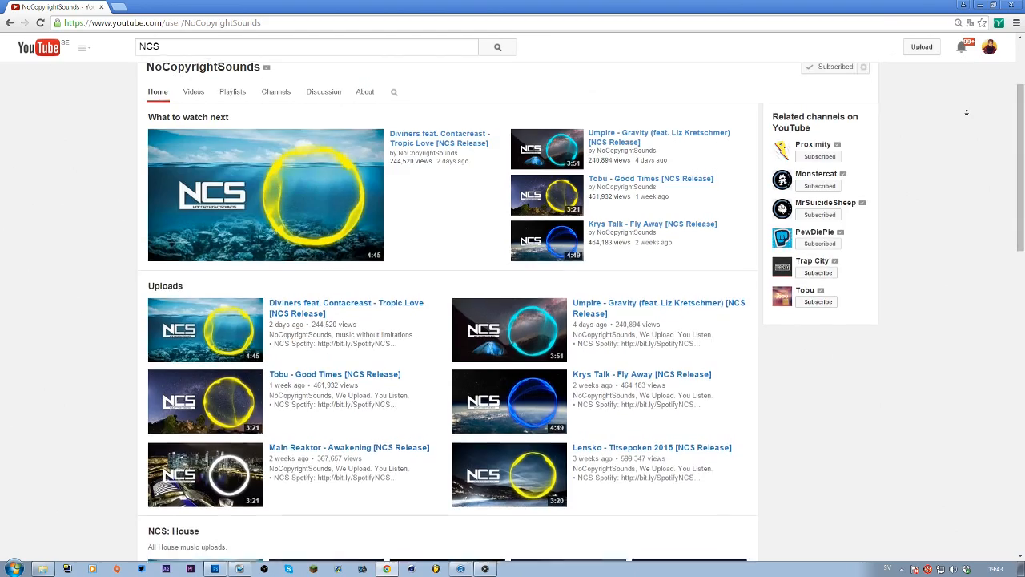
pyautogui.scroll(-3)
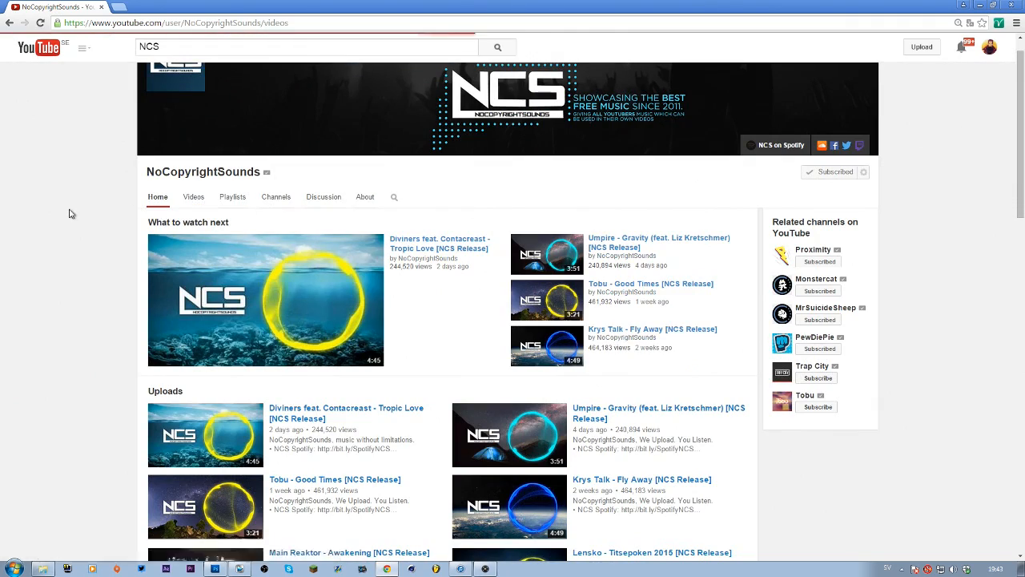
pyautogui.click(194, 195)
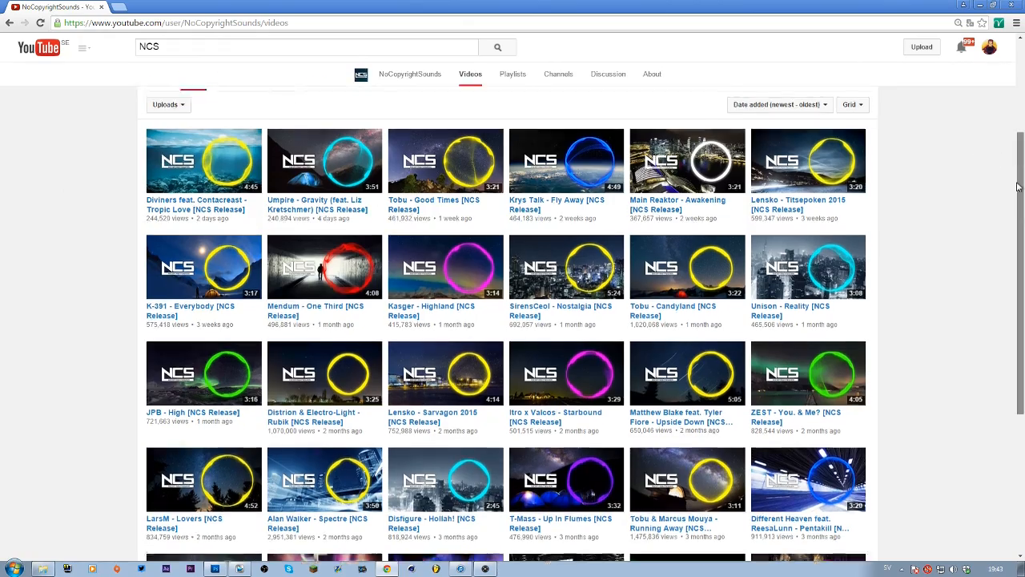
pyautogui.scroll(-3)
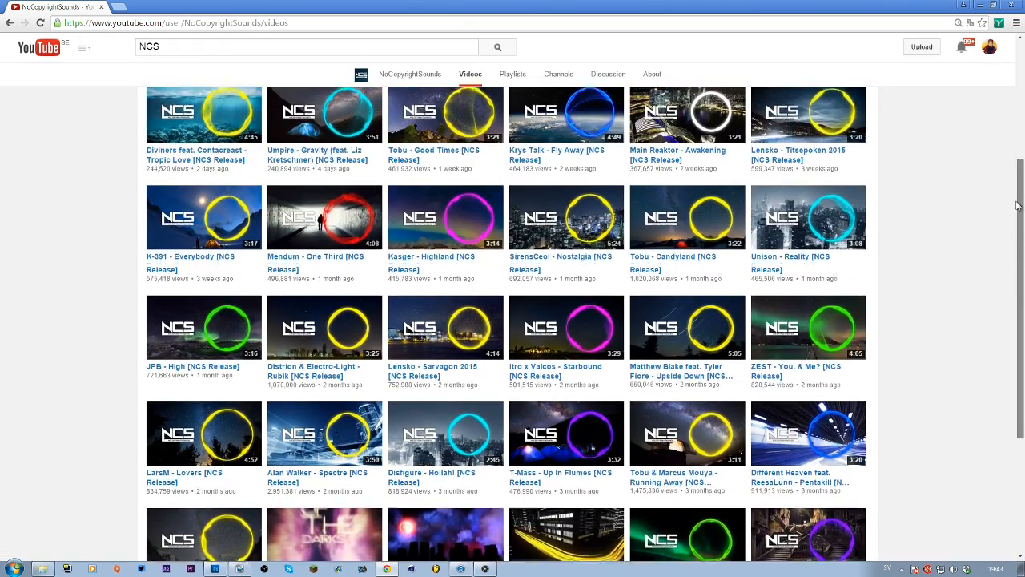